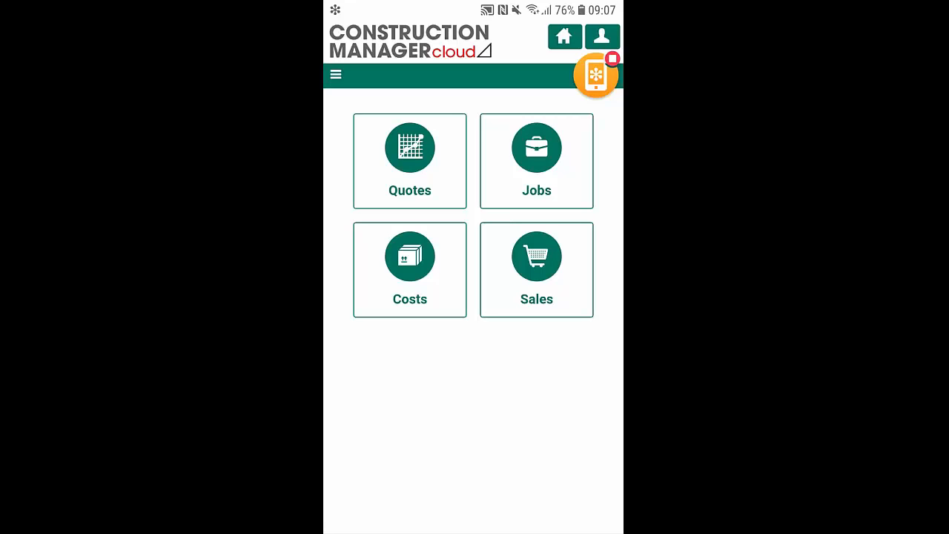
Start a new blank quote from the Quotes section.
click(409, 147)
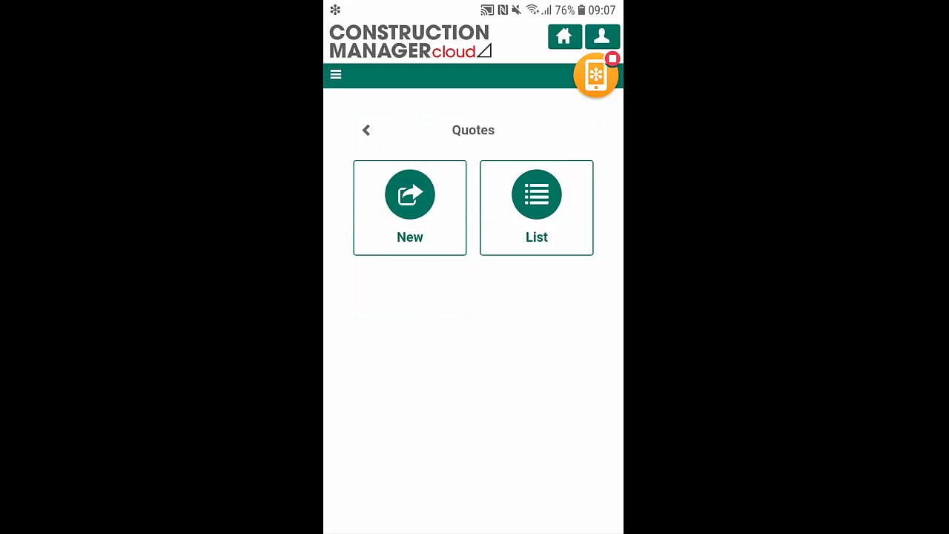
click(410, 208)
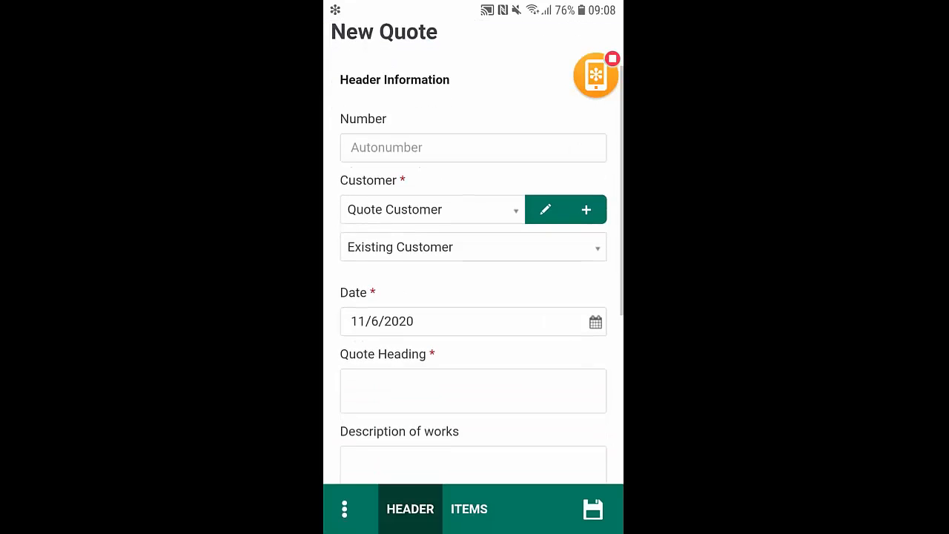
Assign existing customer A1D001 A1 Design Services to the new quote.
scroll(up, 3)
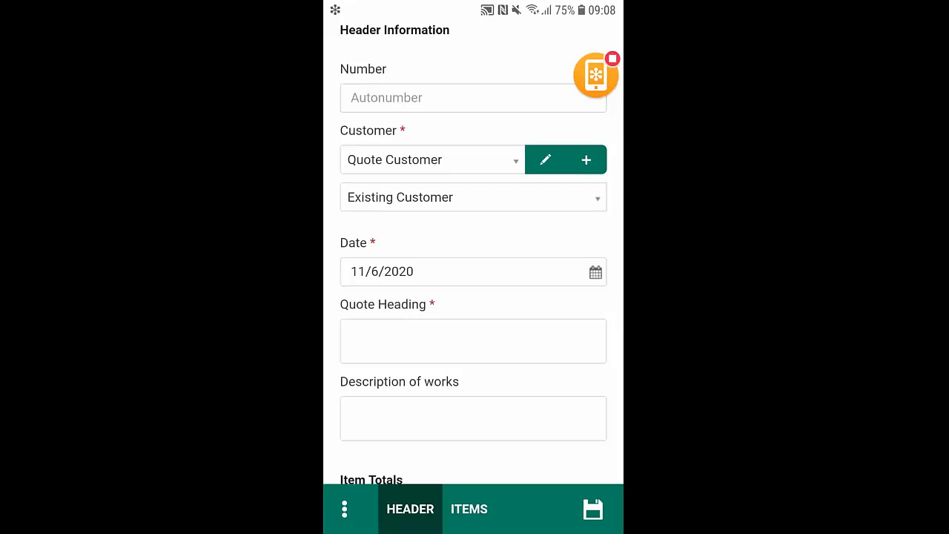
scroll(up, 3)
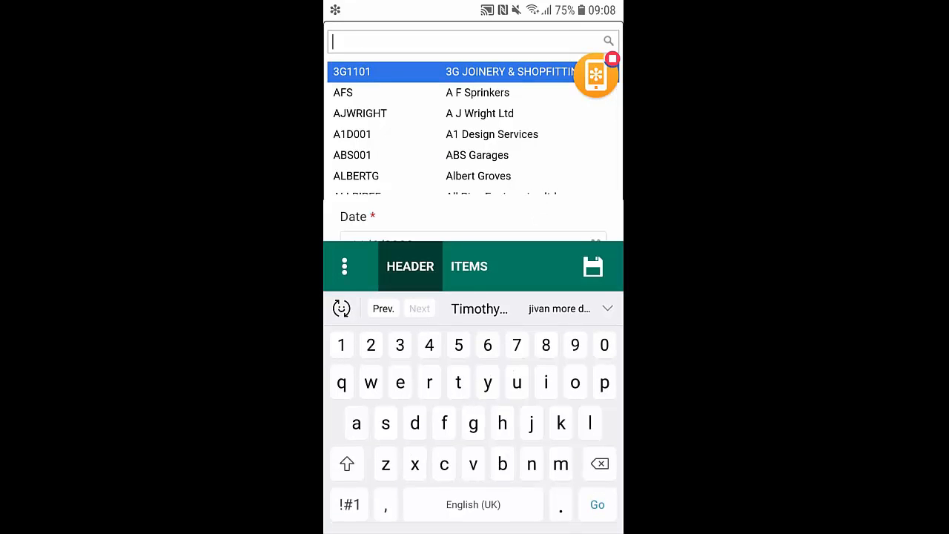
click(493, 133)
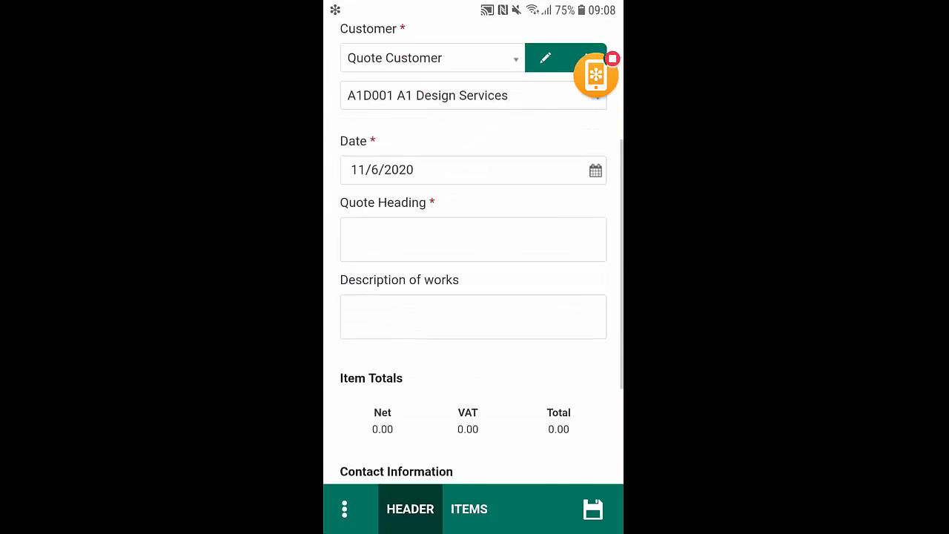
scroll(down, 3)
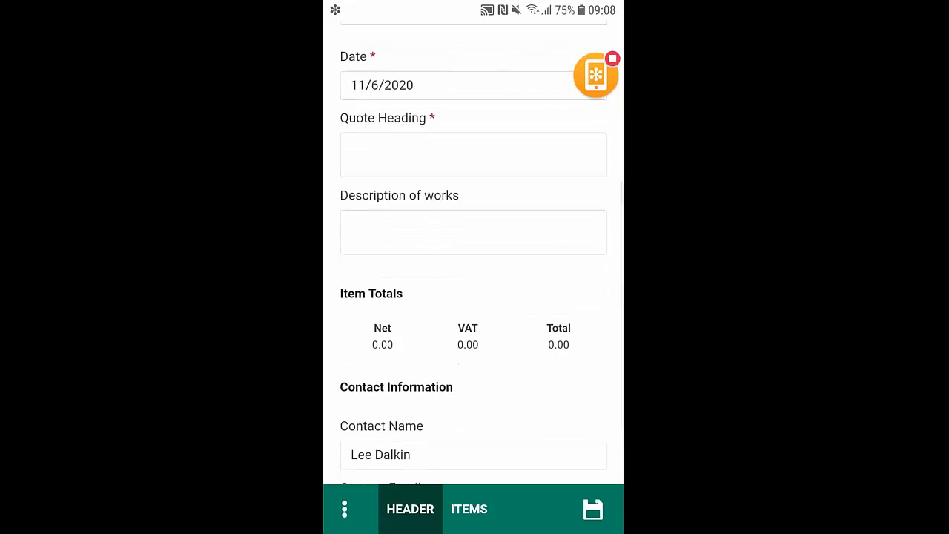
Enter heading 'New build' and description 'Building New house', then move to the items list.
click(473, 154)
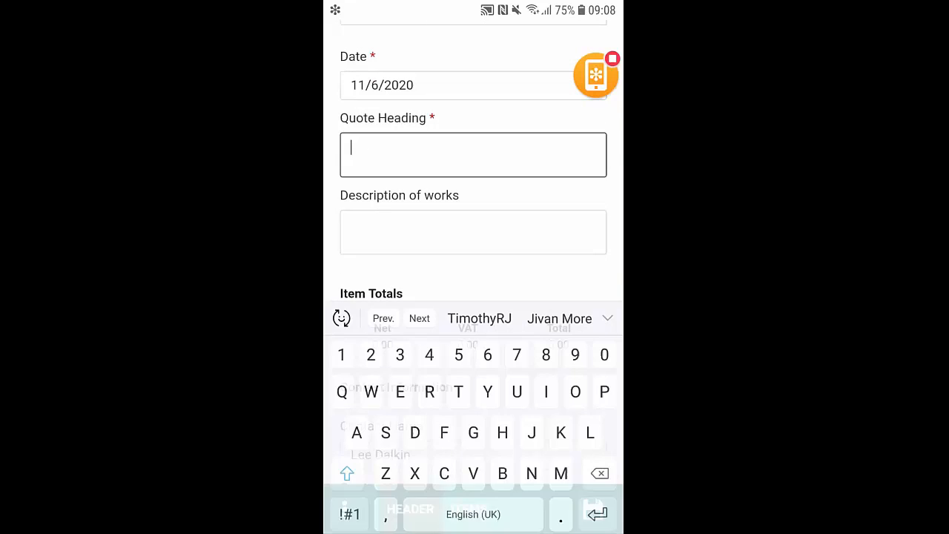
text(New build)
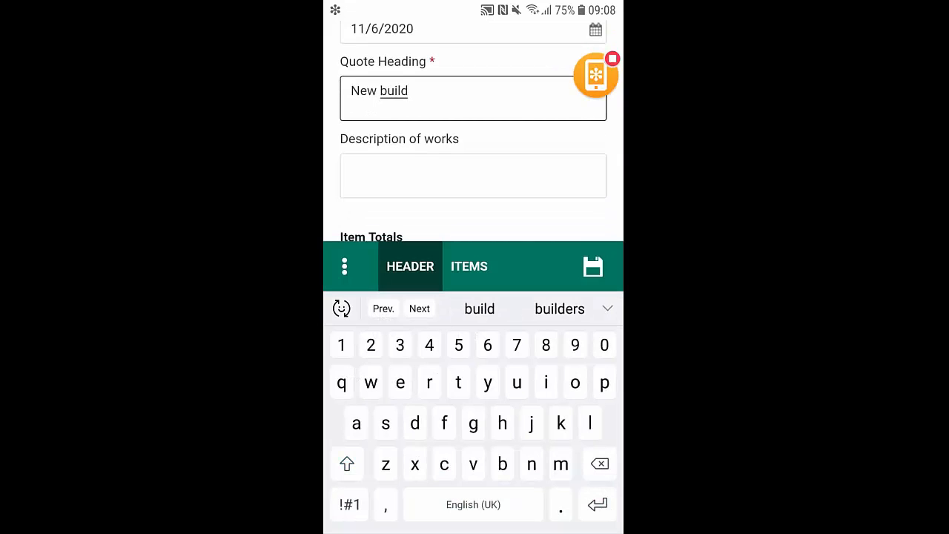
text(Building New house)
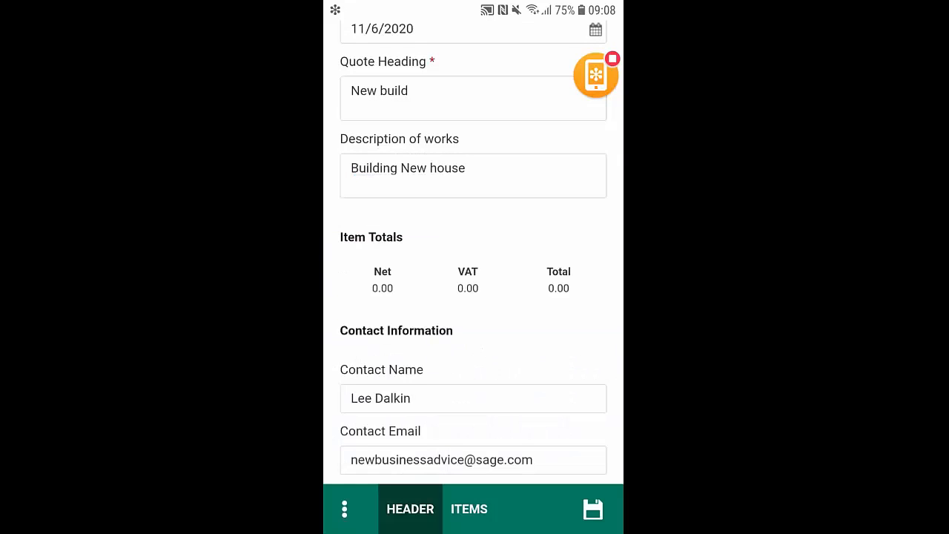
scroll(down, 3)
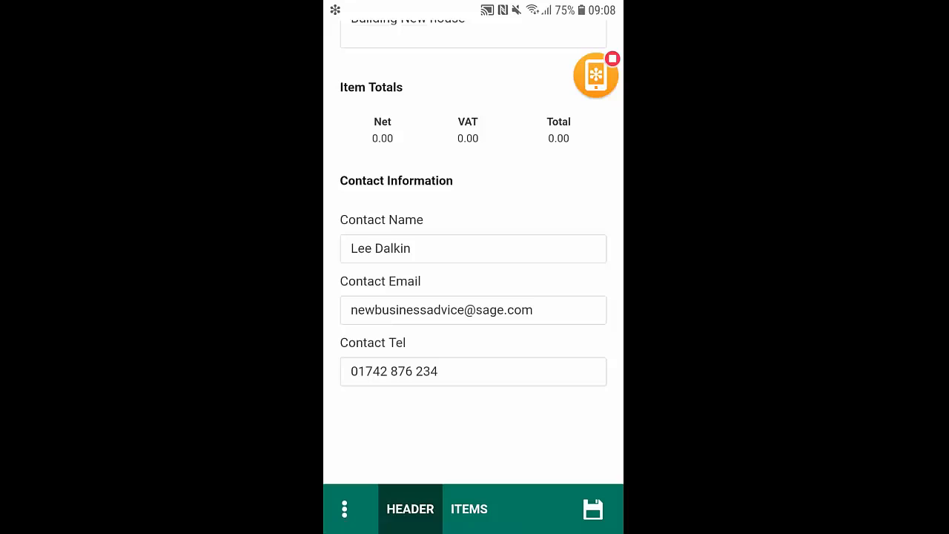
click(468, 508)
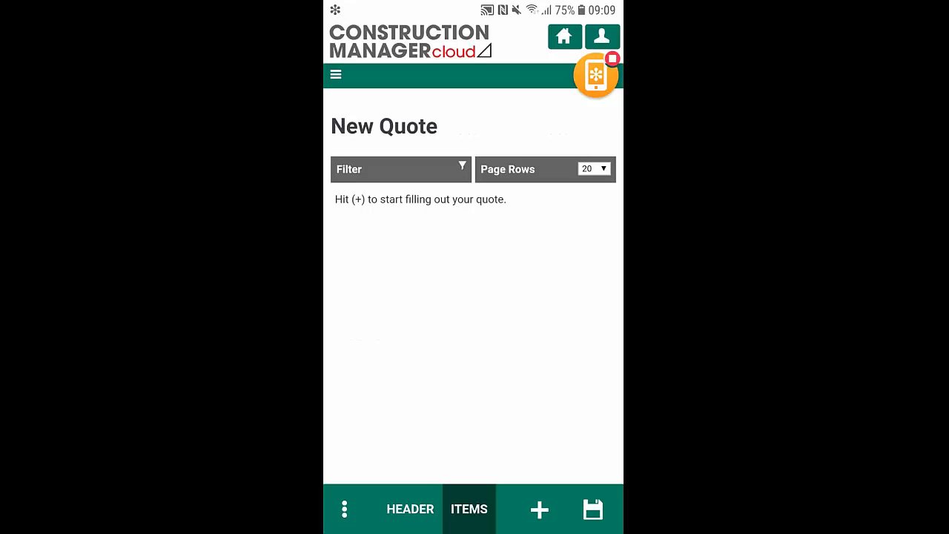
Add a Labour item to the quote with quantity and a sales price of 25.
click(539, 510)
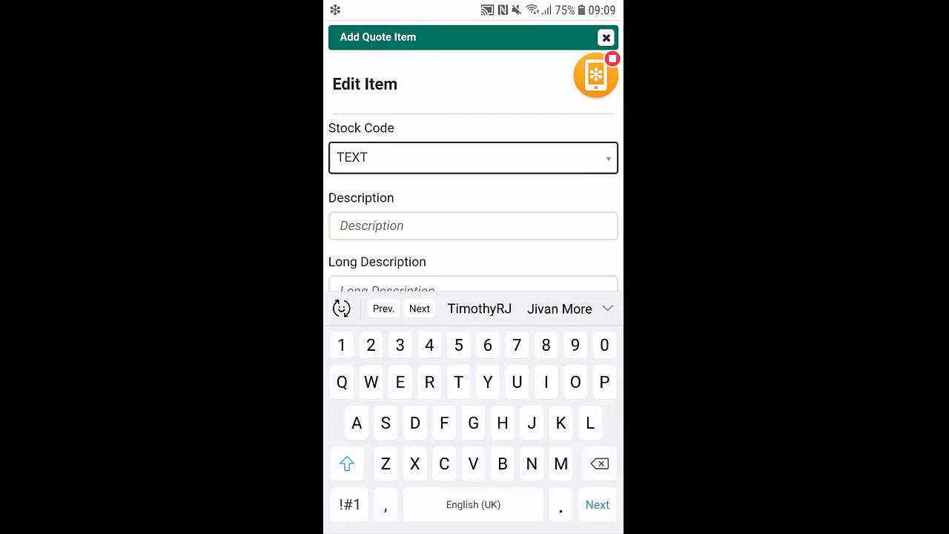
scroll(up, 3)
text(Labour)
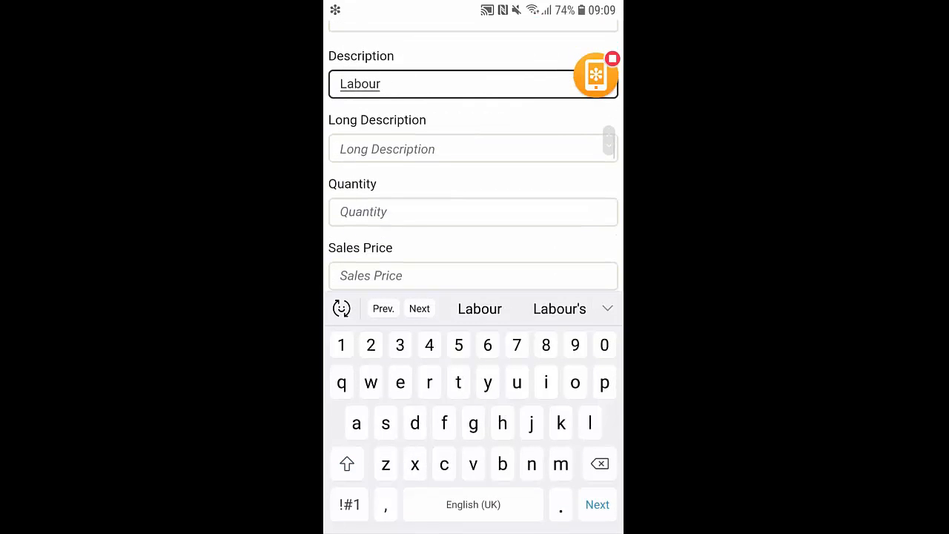
scroll(up, 3)
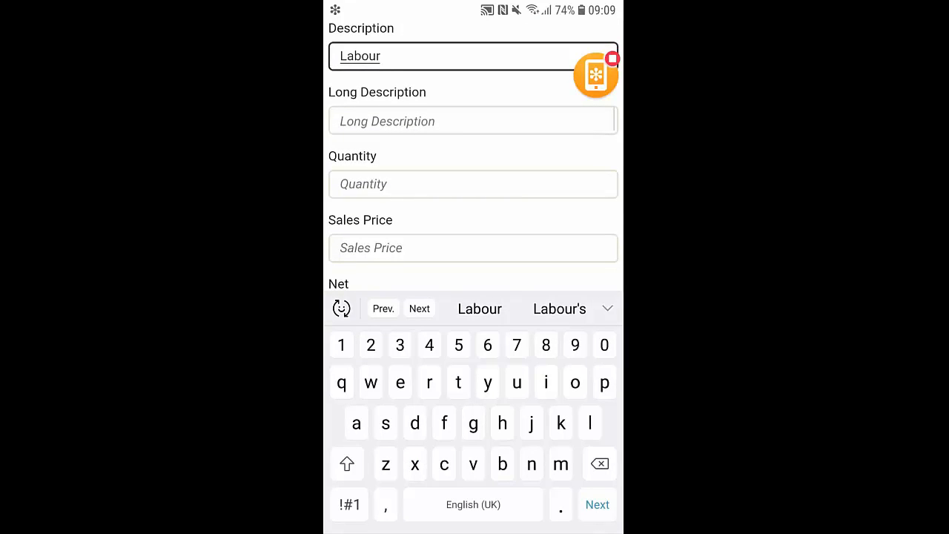
click(473, 184)
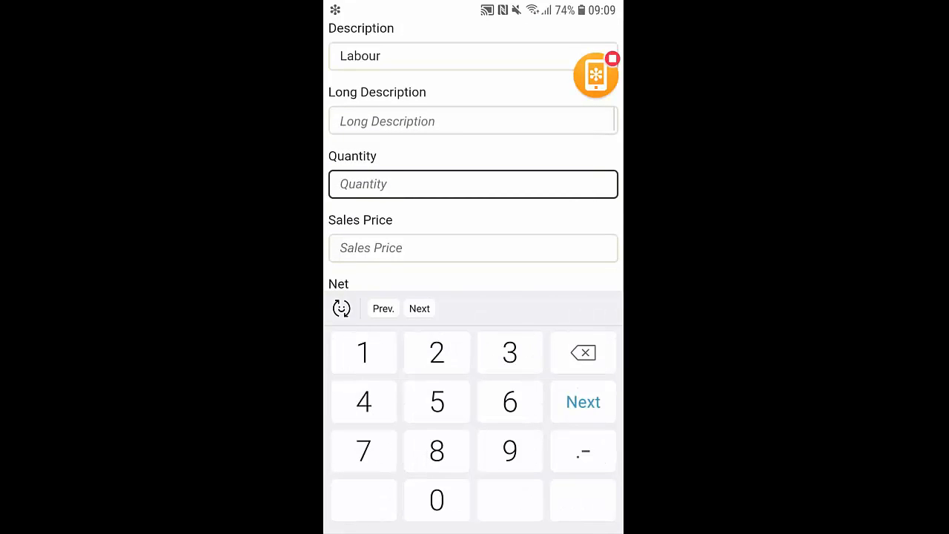
click(583, 400)
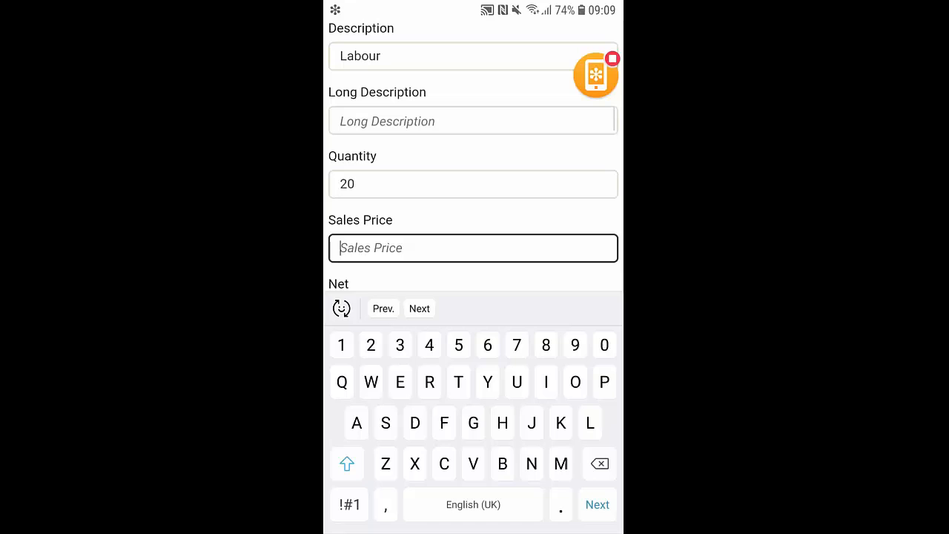
text(25)
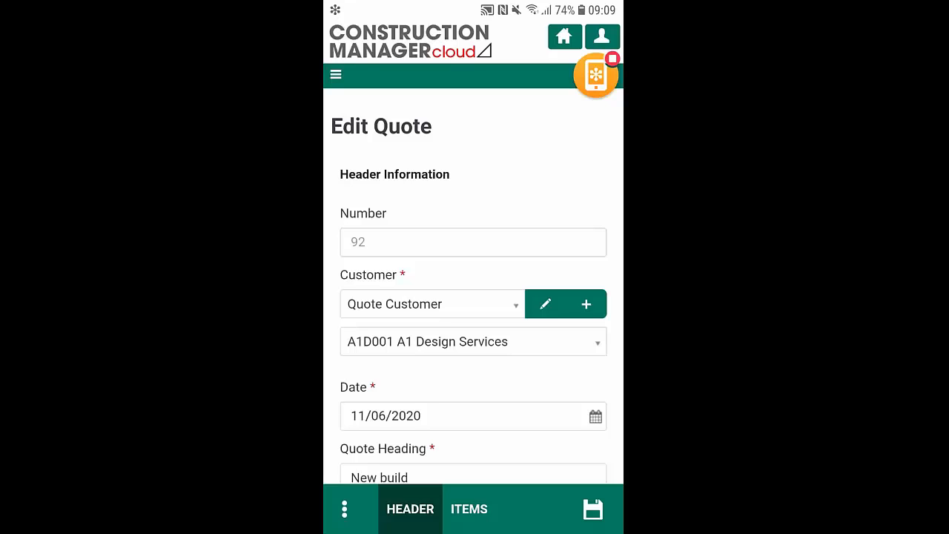
Email quote 92 to A1 Design Services using the JNC Quote template and quotation letter.
click(344, 509)
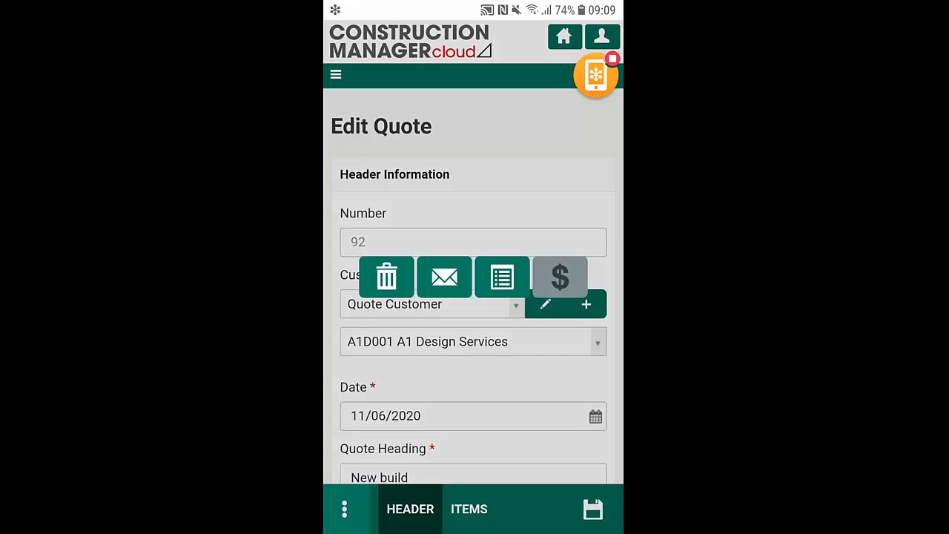
click(444, 277)
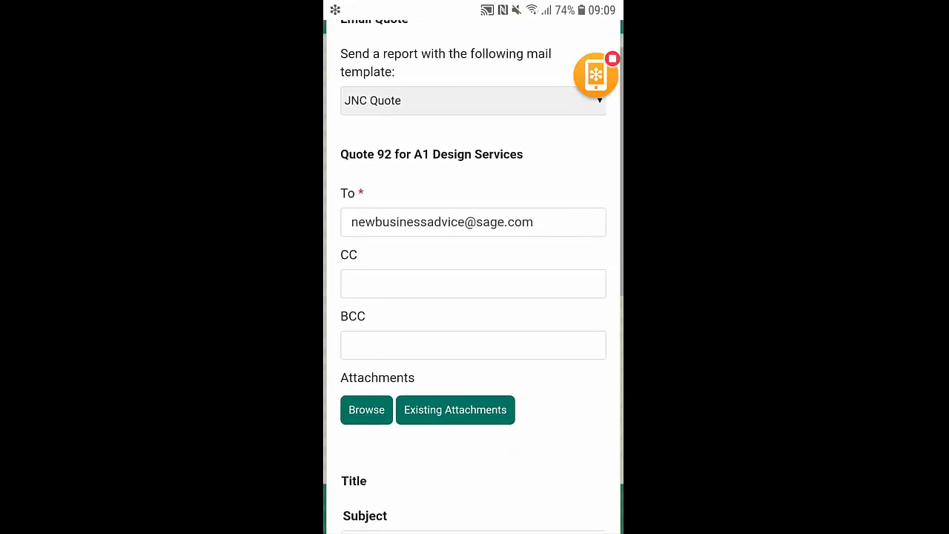
scroll(down, 3)
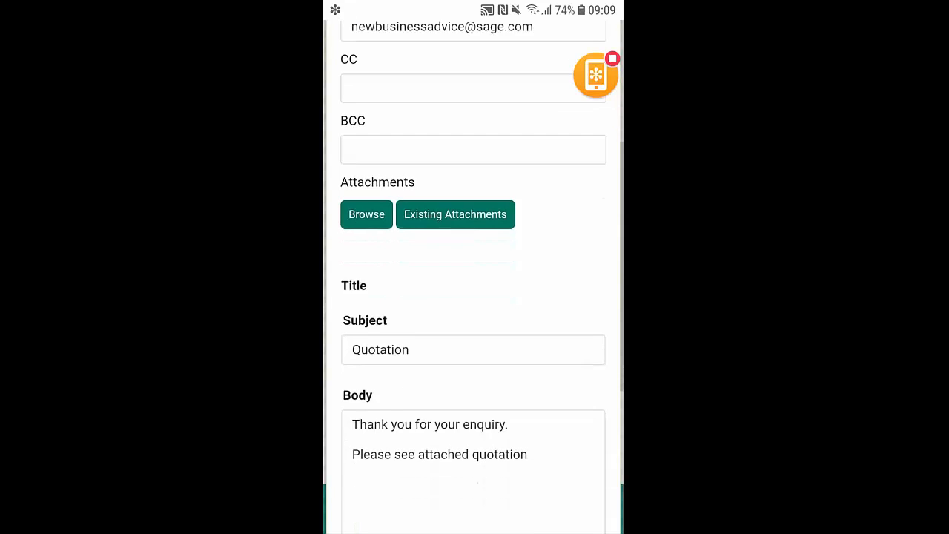
scroll(down, 3)
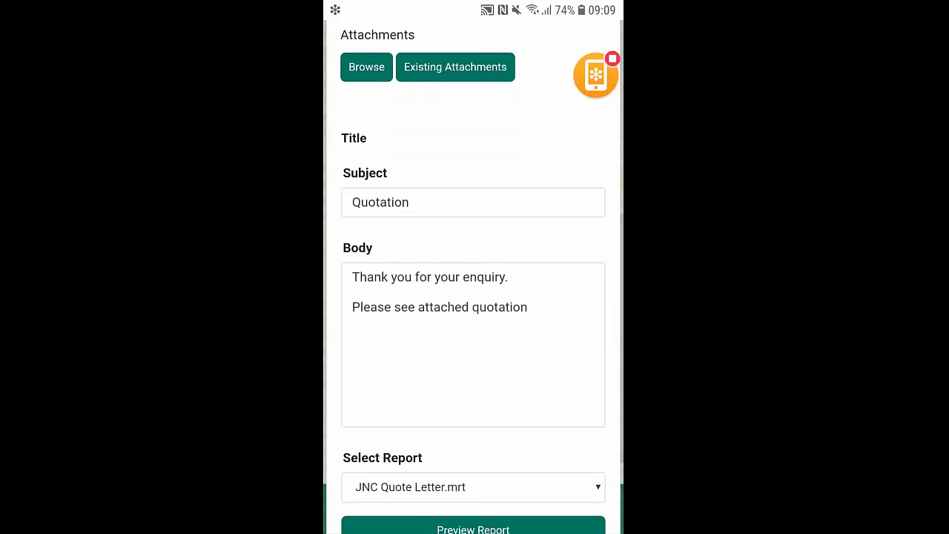
scroll(down, 3)
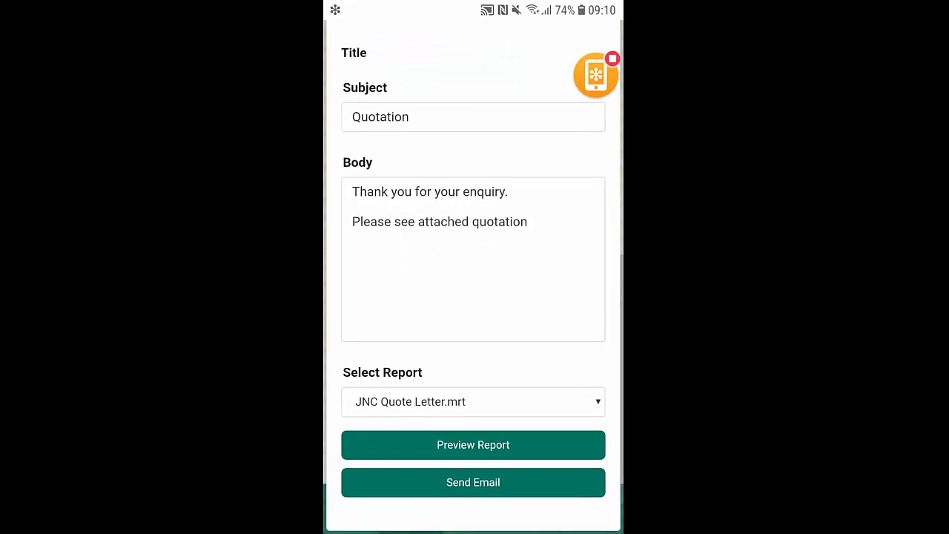
scroll(up, 3)
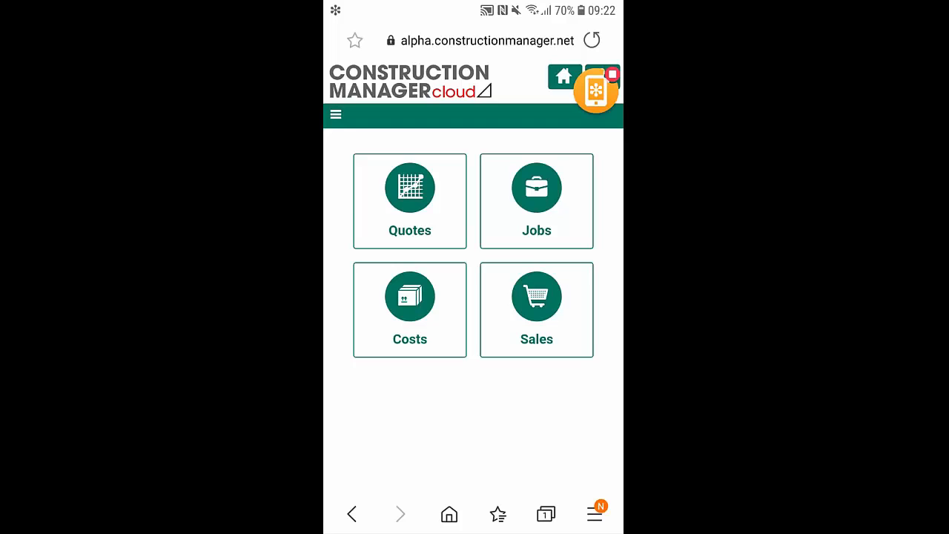
Reopen quote 92 from the quotes list and bring up its actions menu.
click(409, 201)
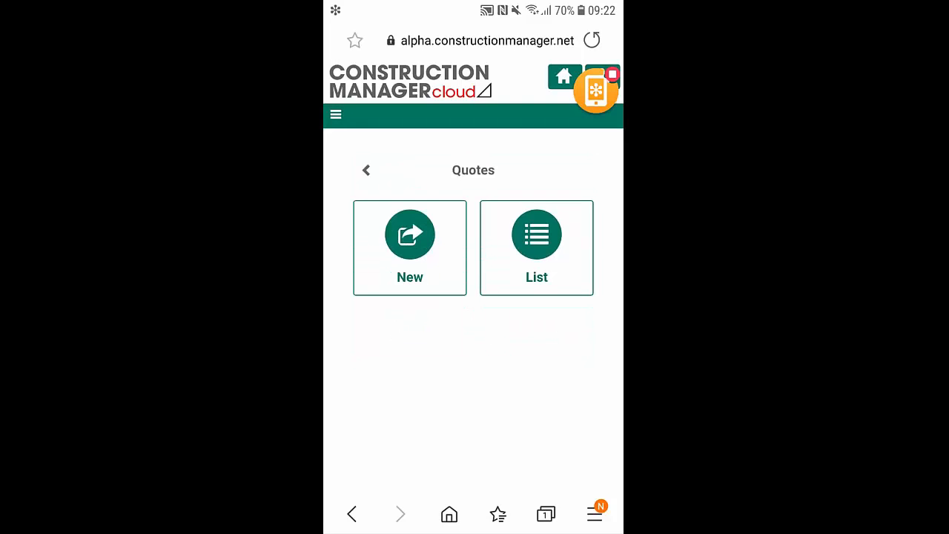
click(537, 234)
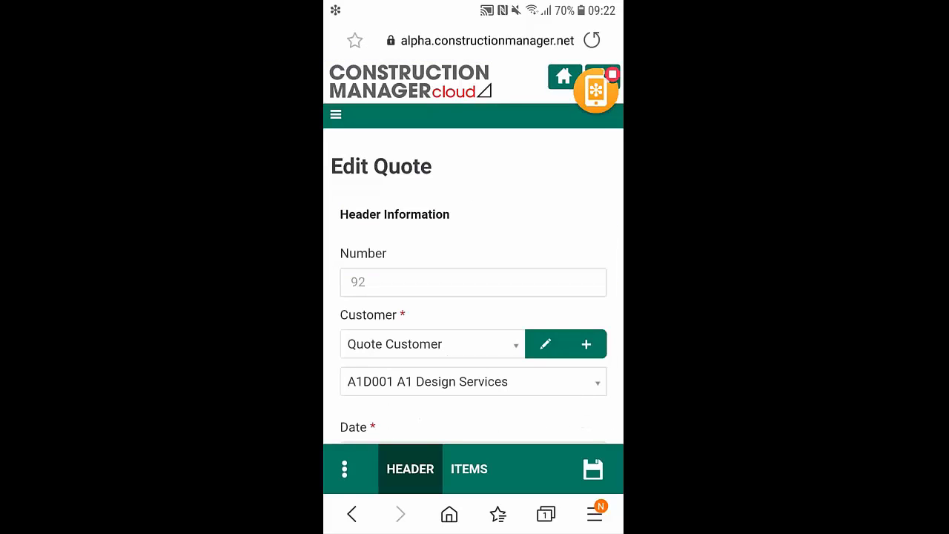
click(344, 469)
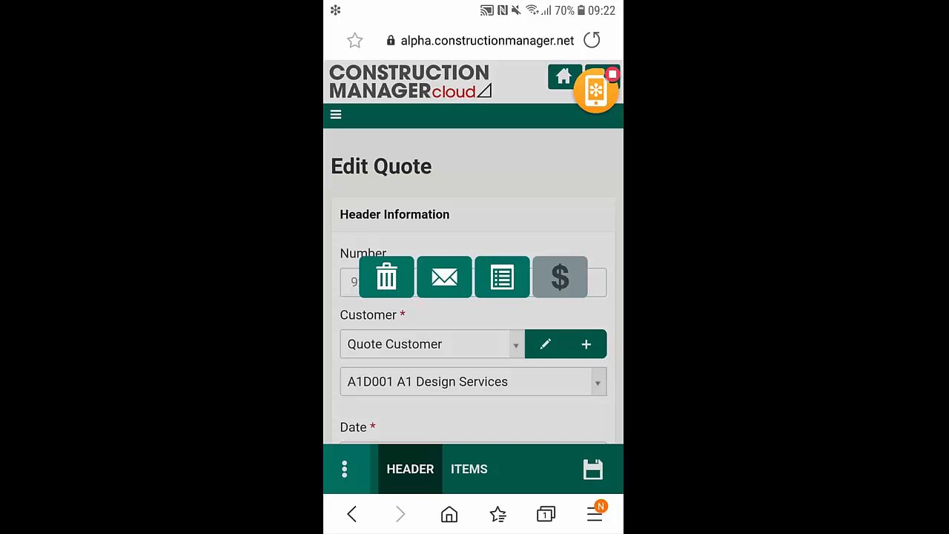
Convert quote 92 into a new contract and save it as job 1048.
click(560, 277)
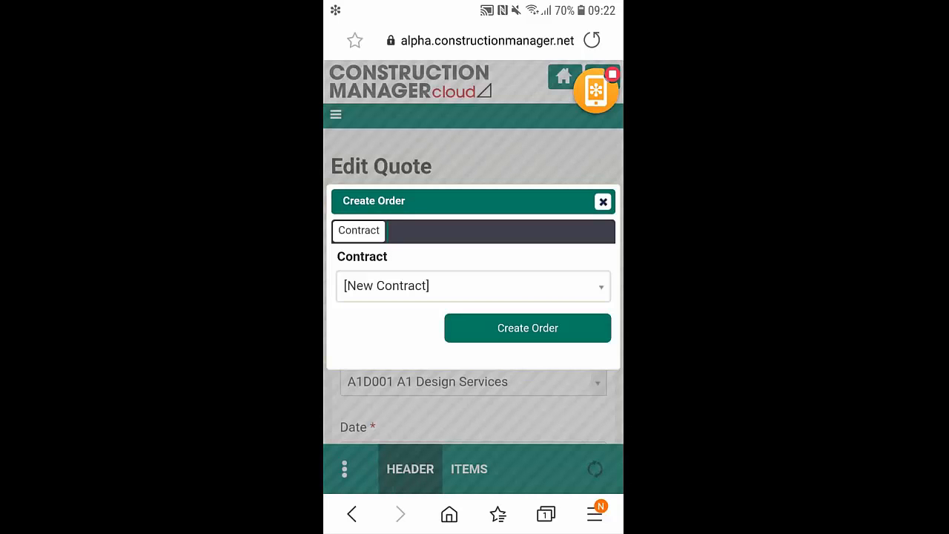
click(528, 327)
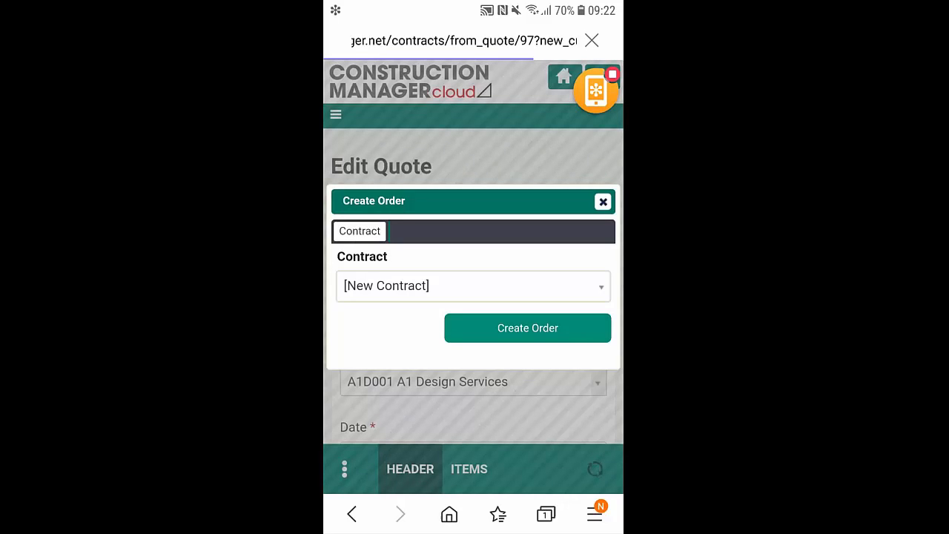
click(528, 328)
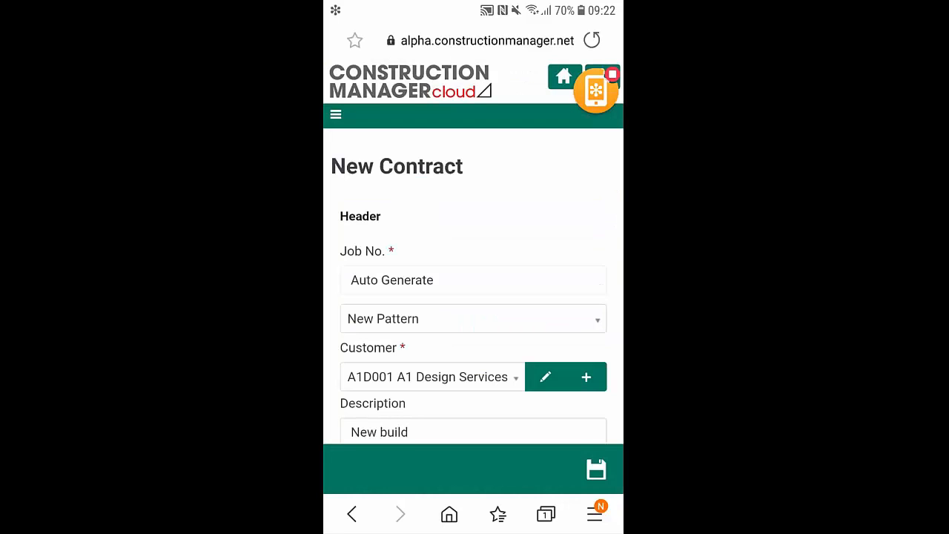
scroll(down, 3)
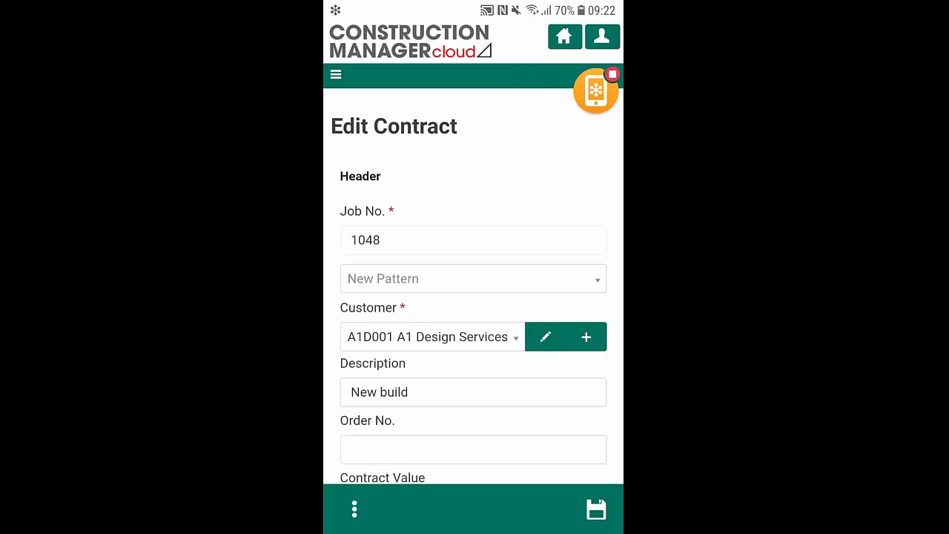
Record order number 1345 on contract 1048 and save the change.
scroll(down, 3)
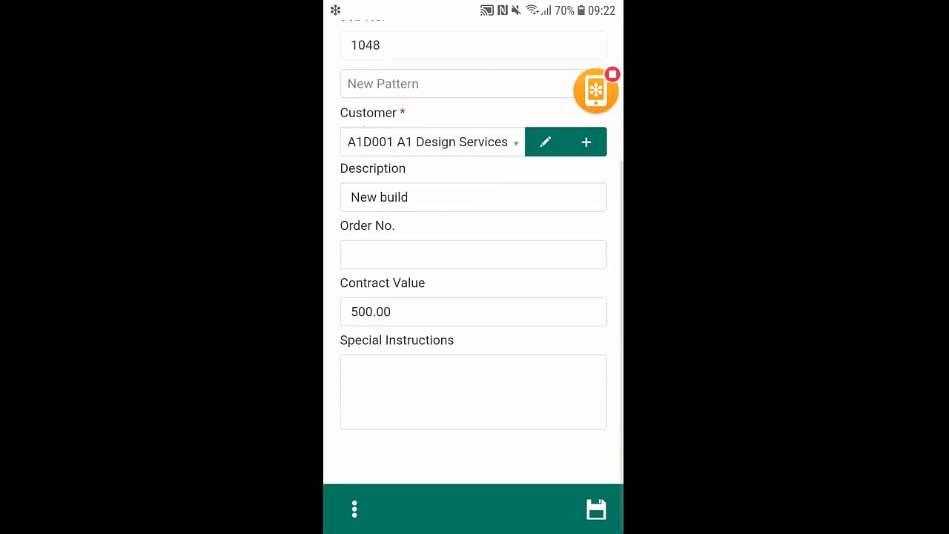
click(473, 253)
text(1345)
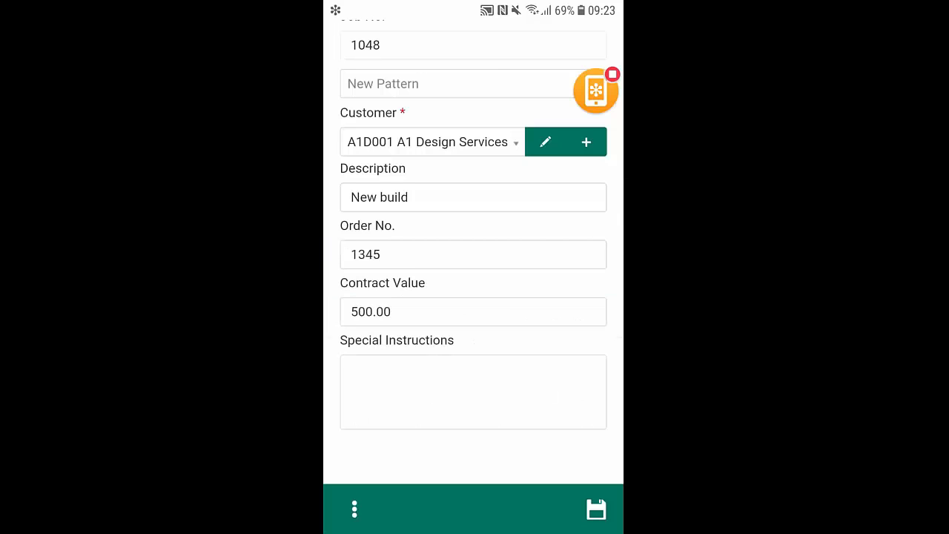
click(596, 508)
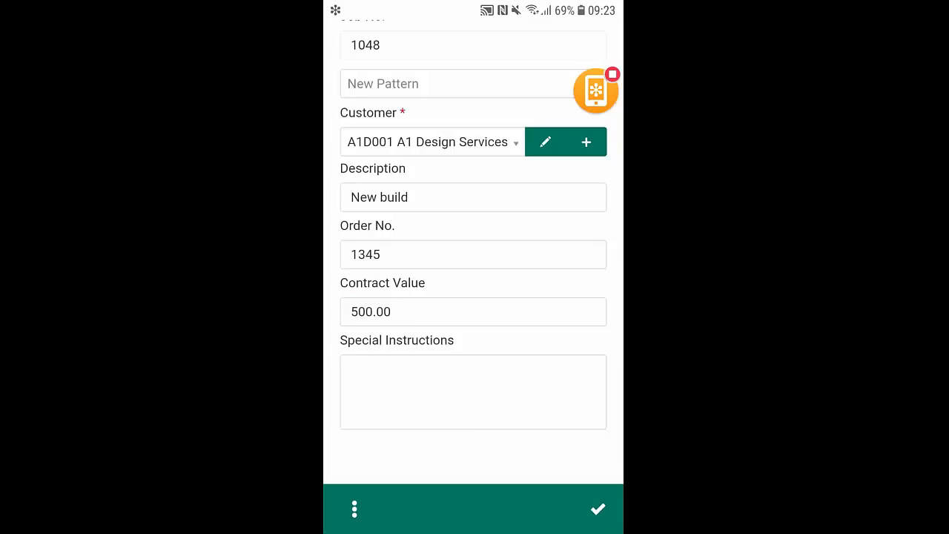